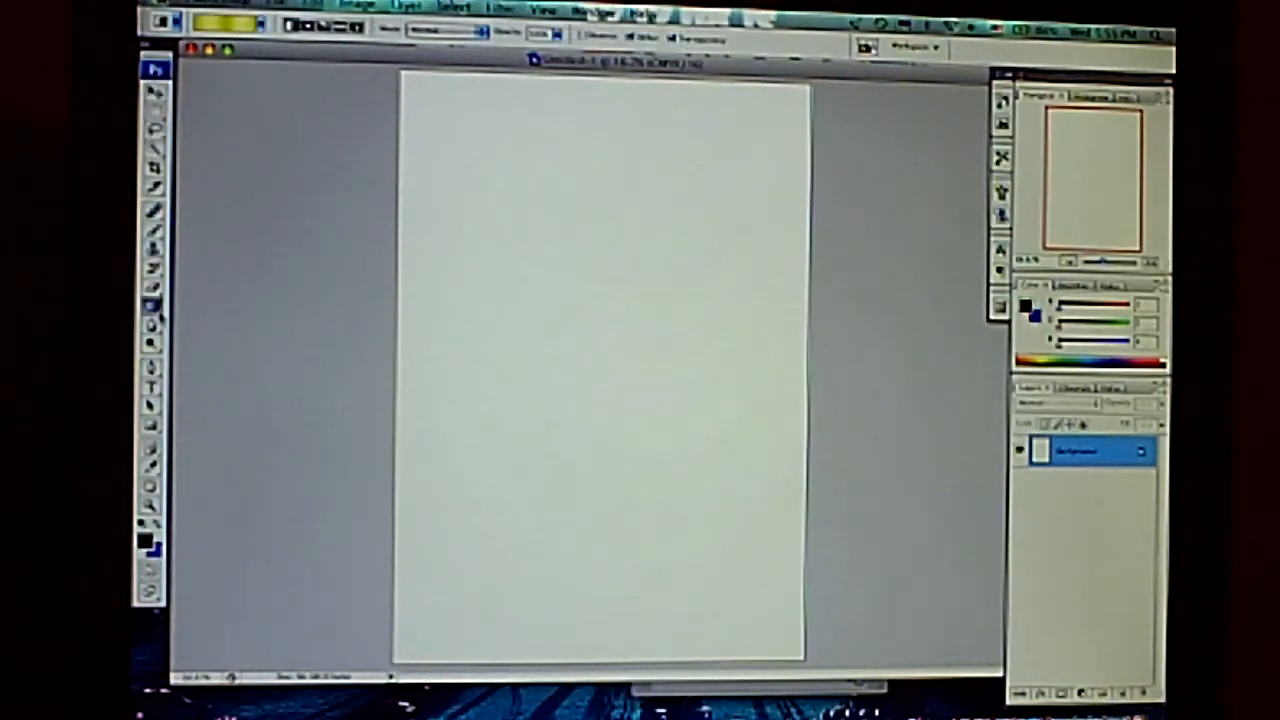
Step: Fill the blank canvas solid black with the Paint Bucket
left_click(156, 304)
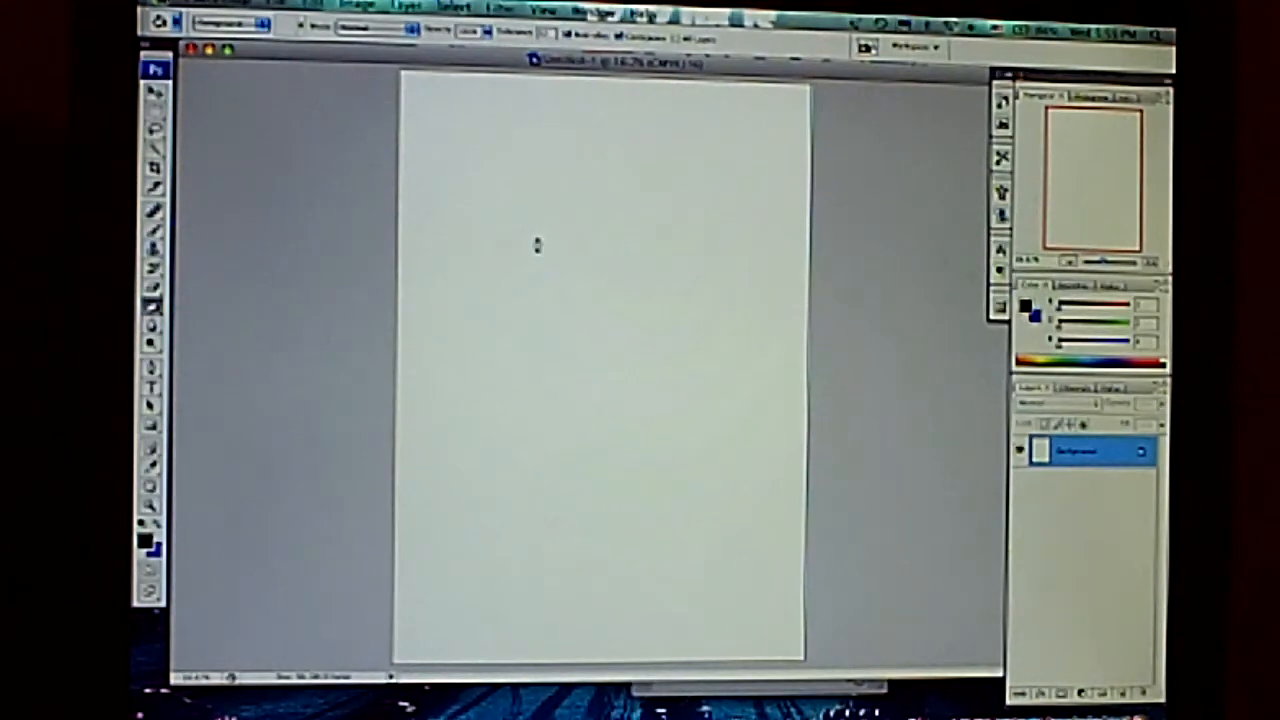
left_click(500, 10)
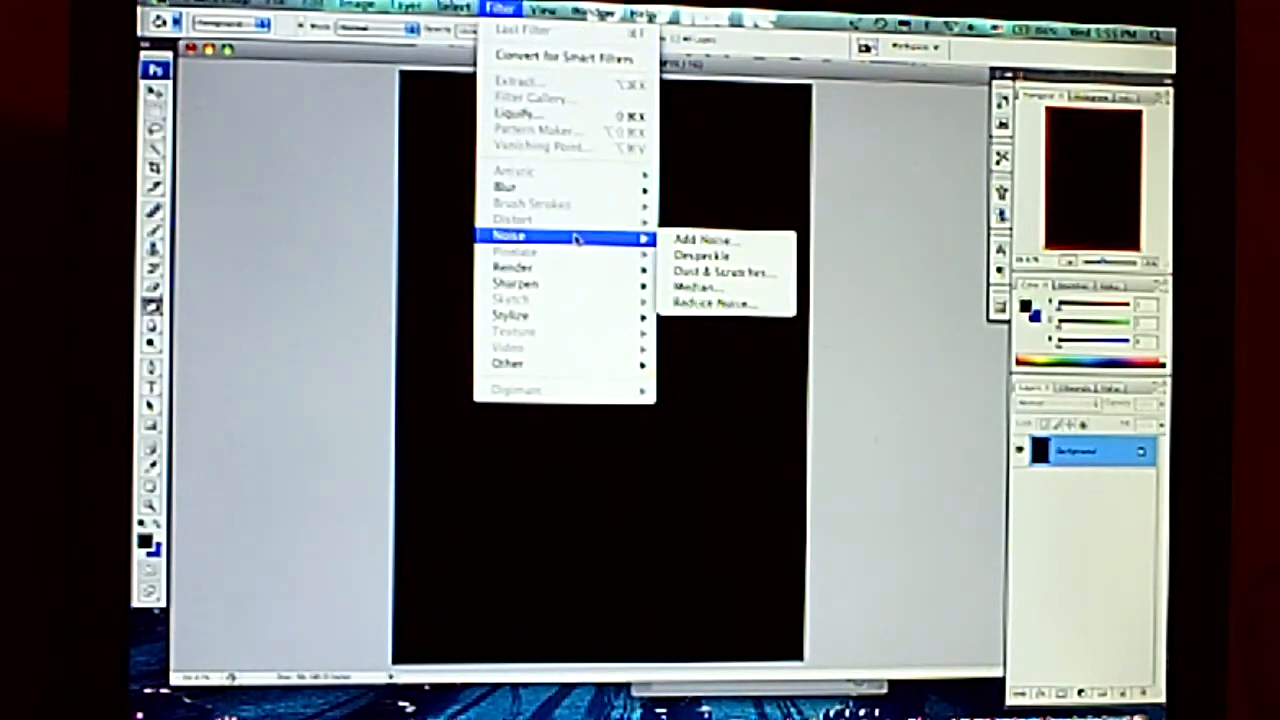
mouse_move(720, 240)
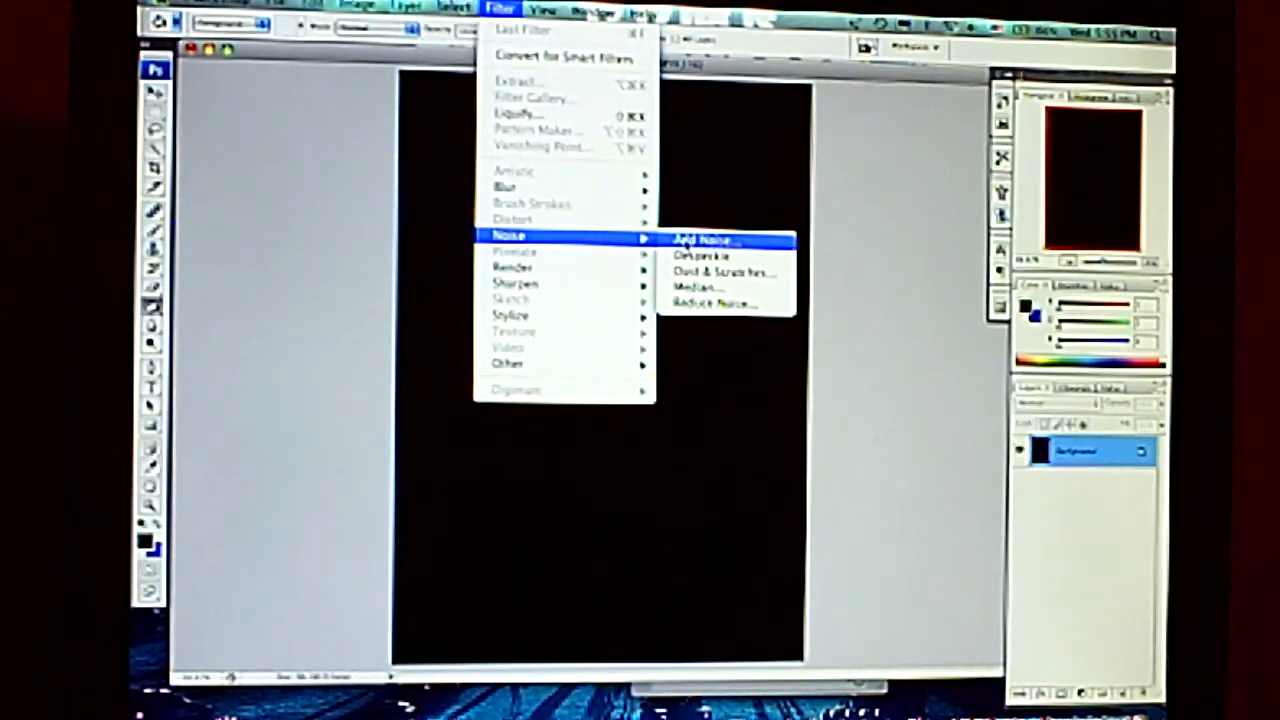
Step: Bring up the Add Noise filter dialog for the black canvas
left_click(704, 240)
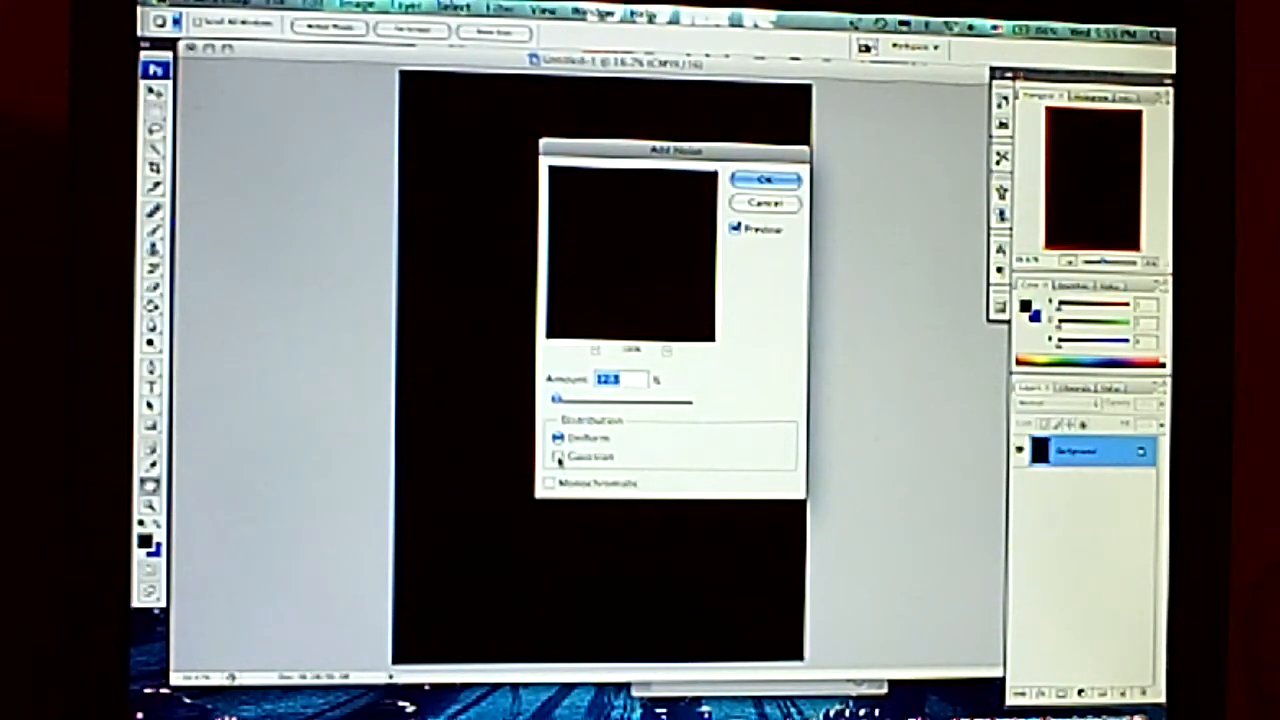
left_click(556, 456)
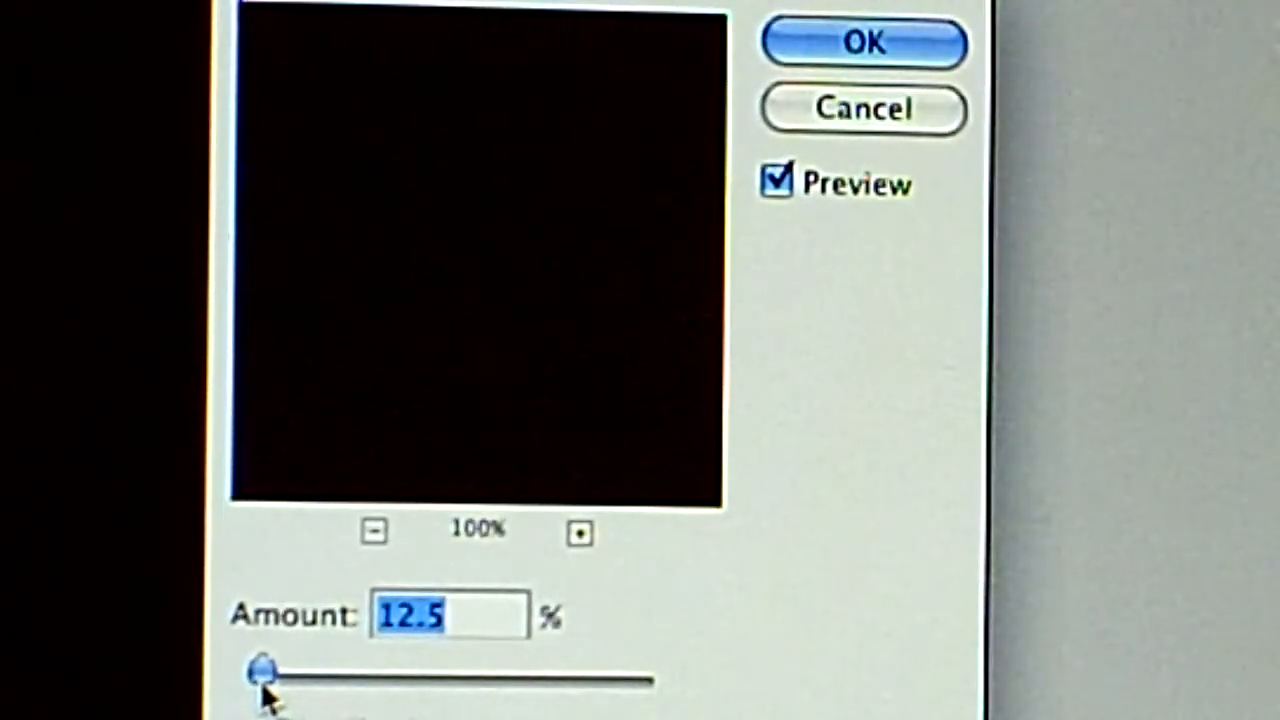
Step: Apply Add Noise at about 14.21% to speckle the black canvas
left_click_drag(260, 664, 290, 664)
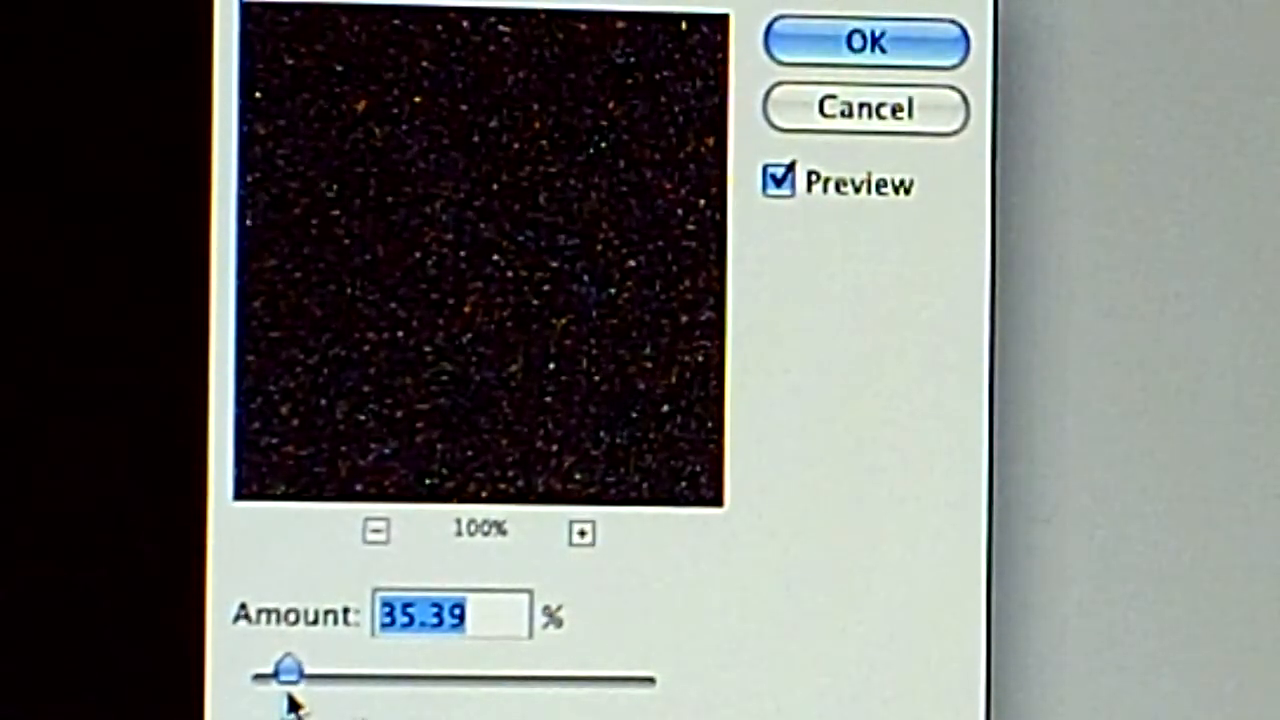
left_click_drag(284, 664, 250, 680)
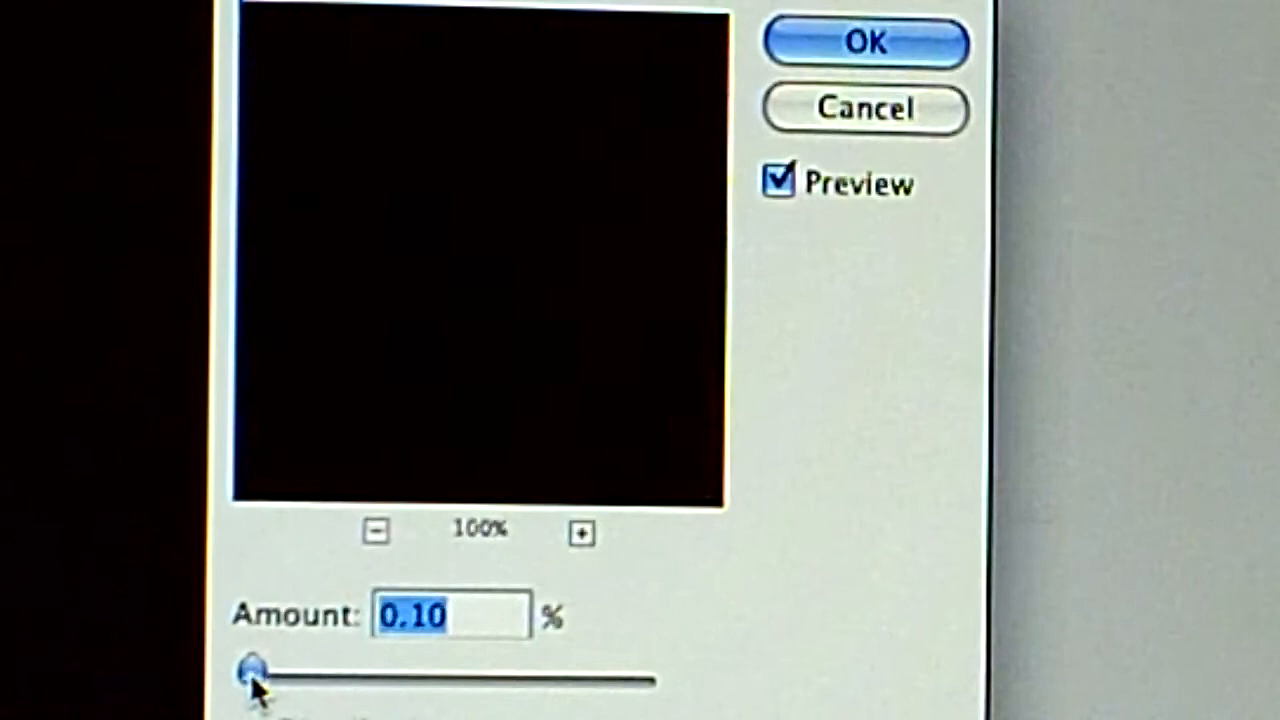
left_click_drag(256, 668, 290, 668)
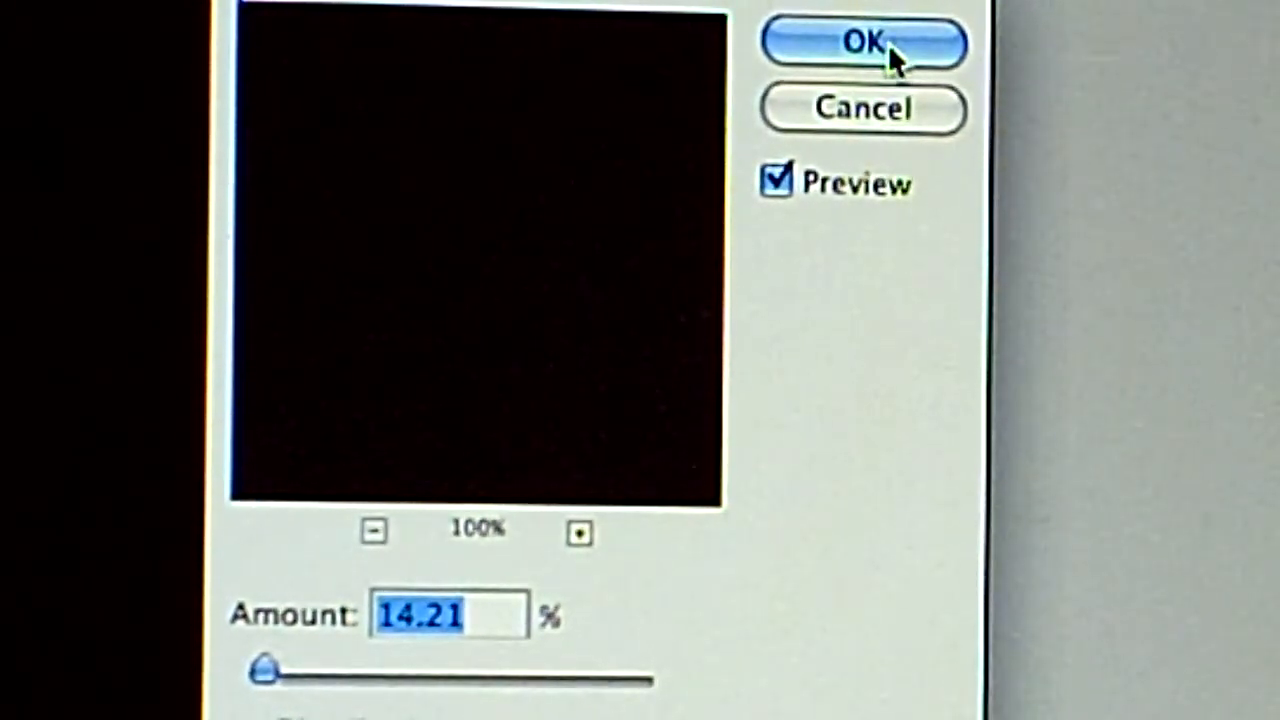
left_click(864, 42)
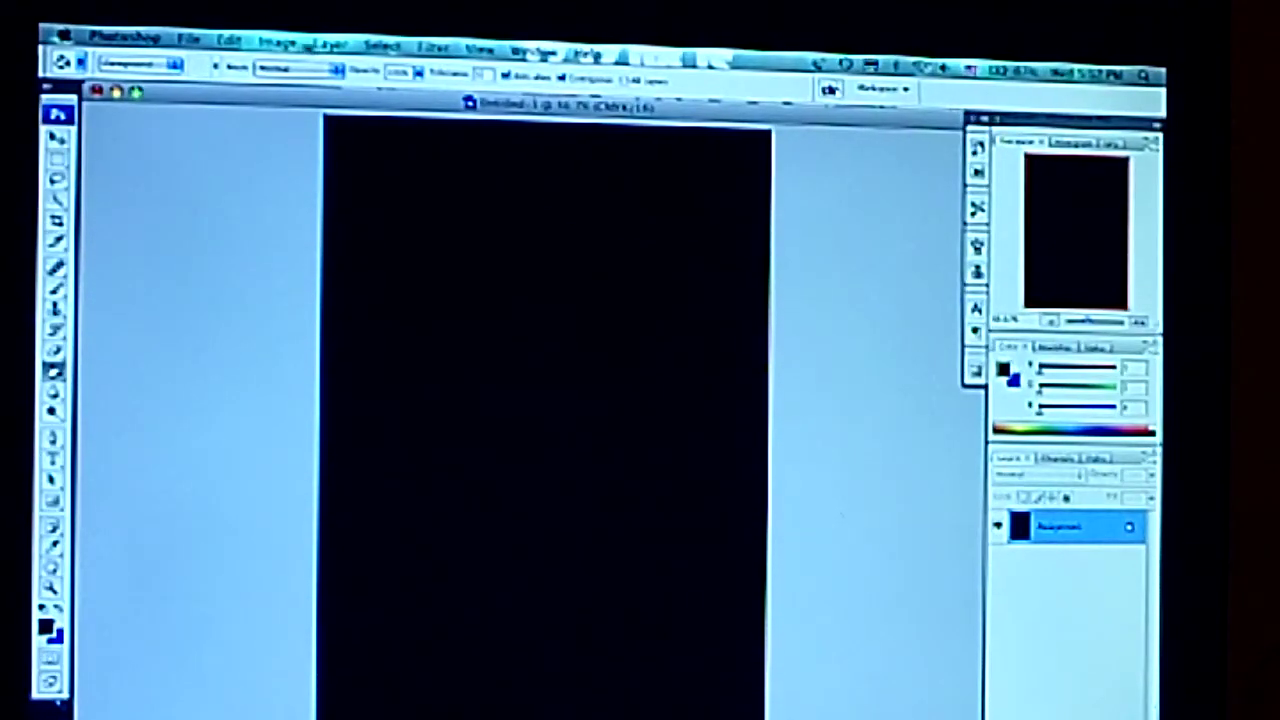
Step: Bring up the Curves adjustment via Image > Adjustments
left_click(280, 40)
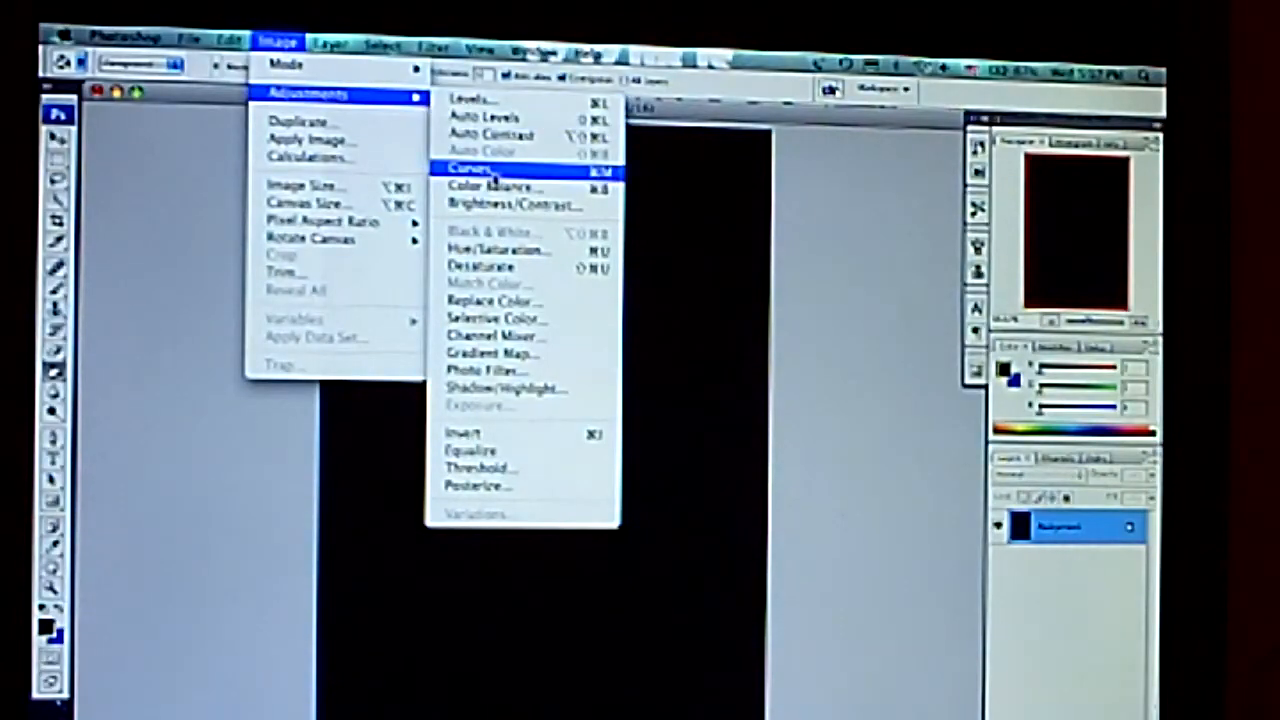
left_click(472, 168)
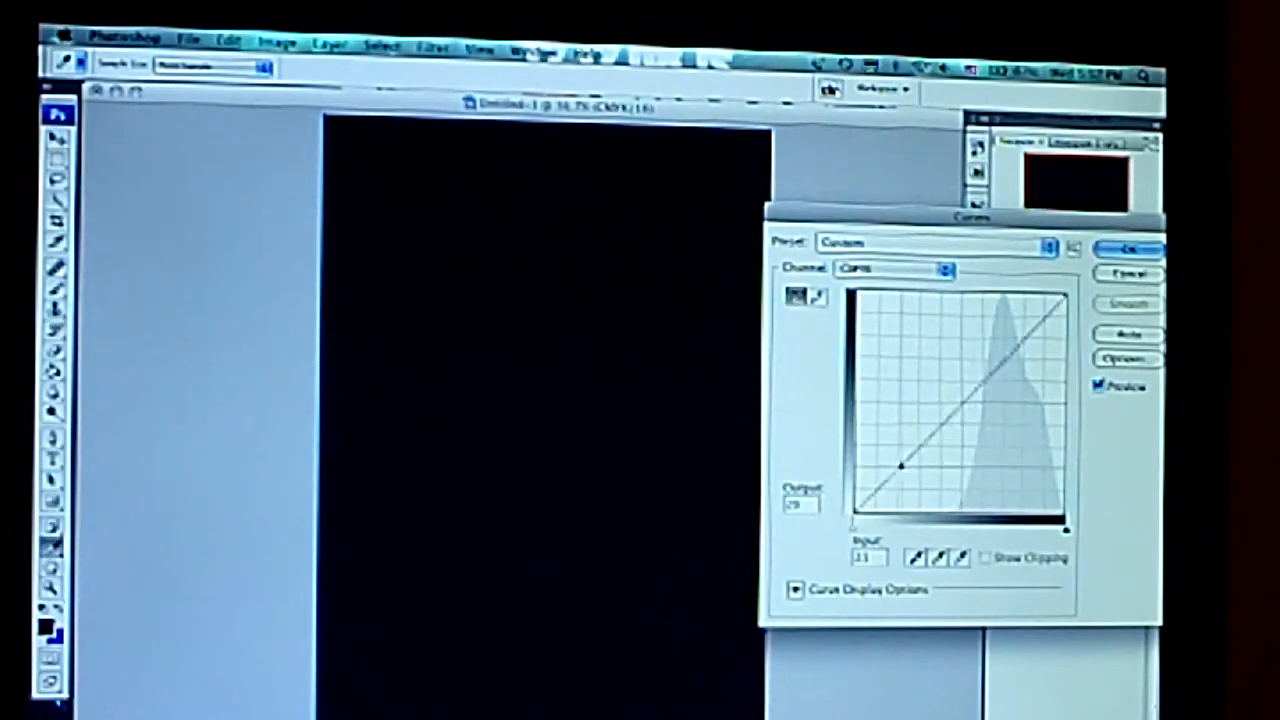
left_click_drag(900, 464, 1000, 370)
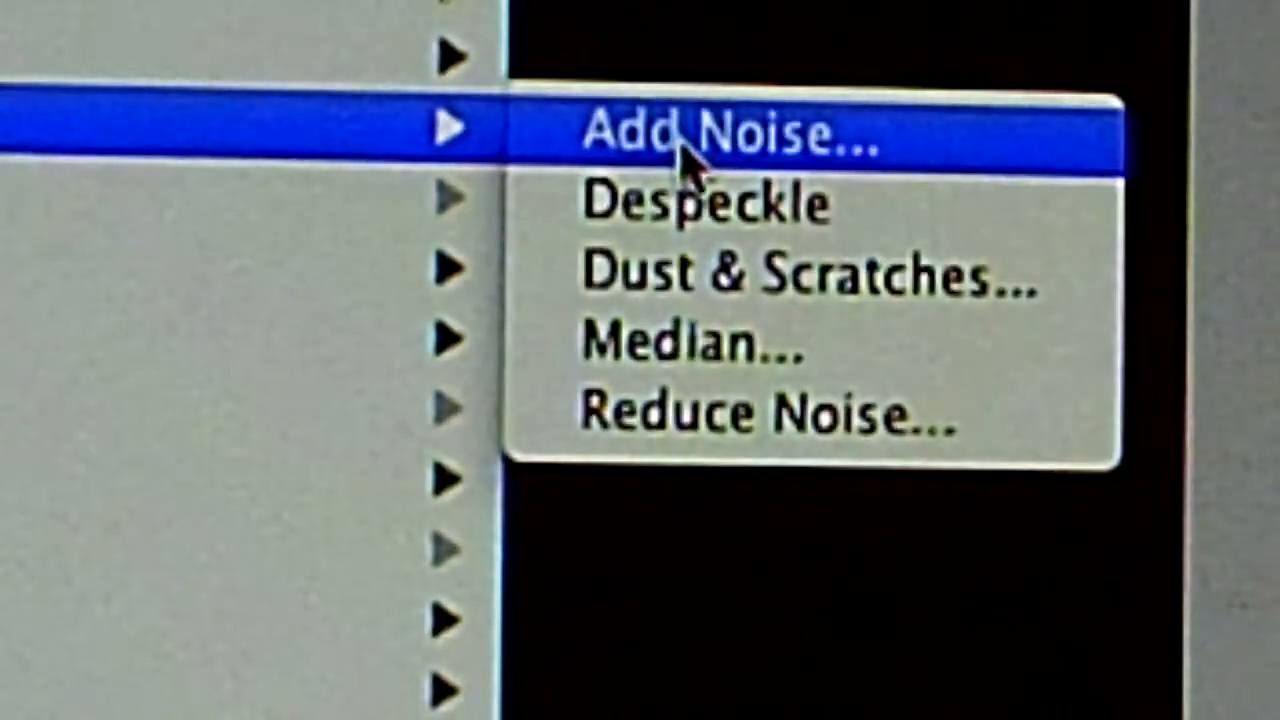
Step: Reopen the Add Noise filter for the black canvas
left_click(700, 136)
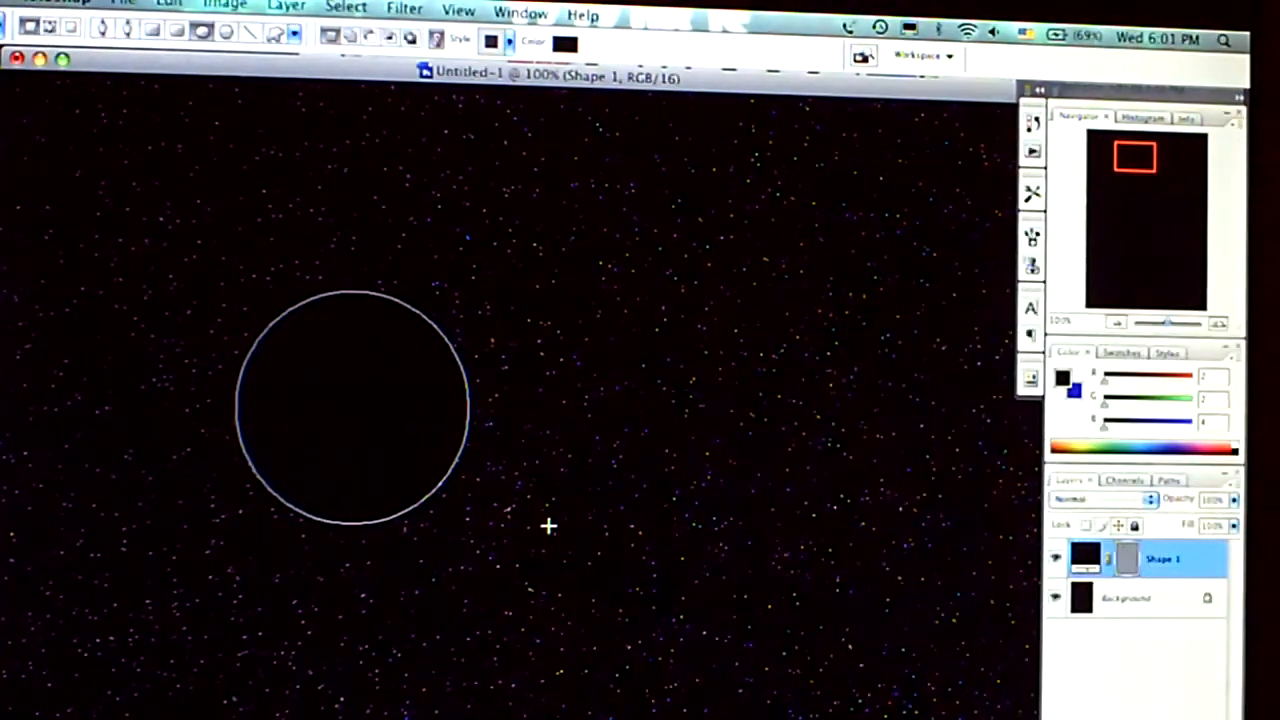
mouse_move(480, 300)
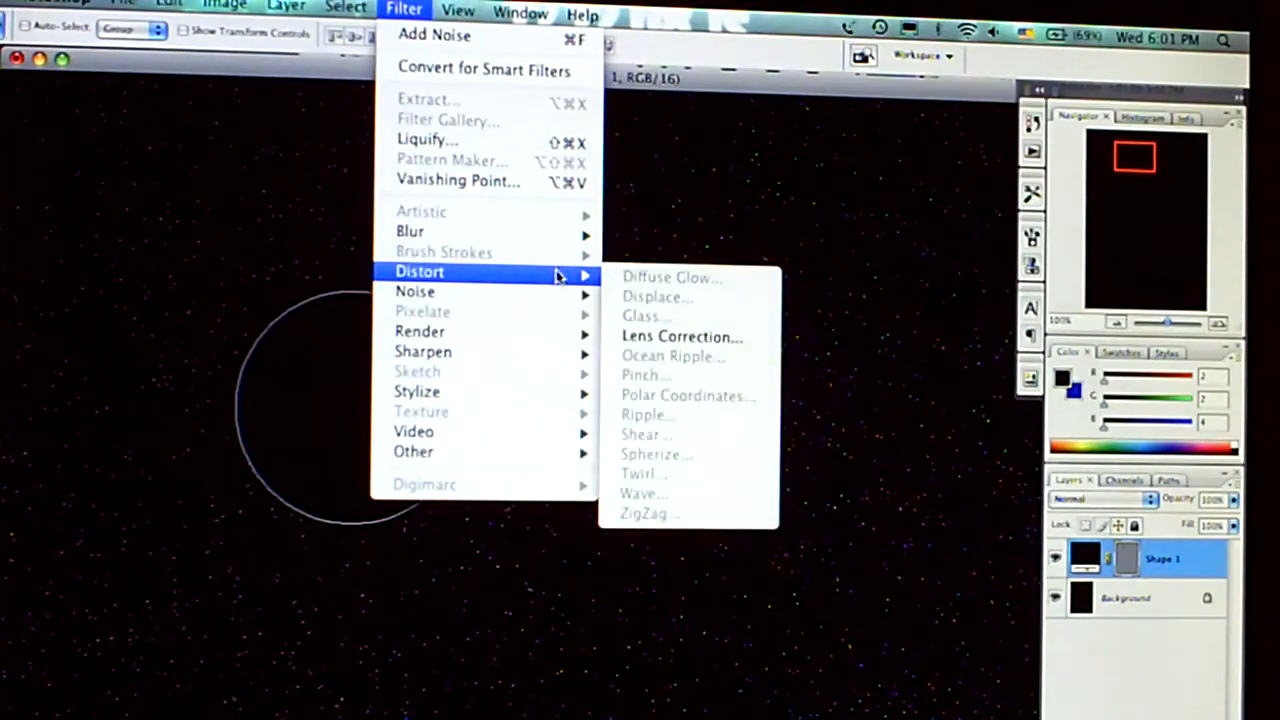
mouse_move(420, 332)
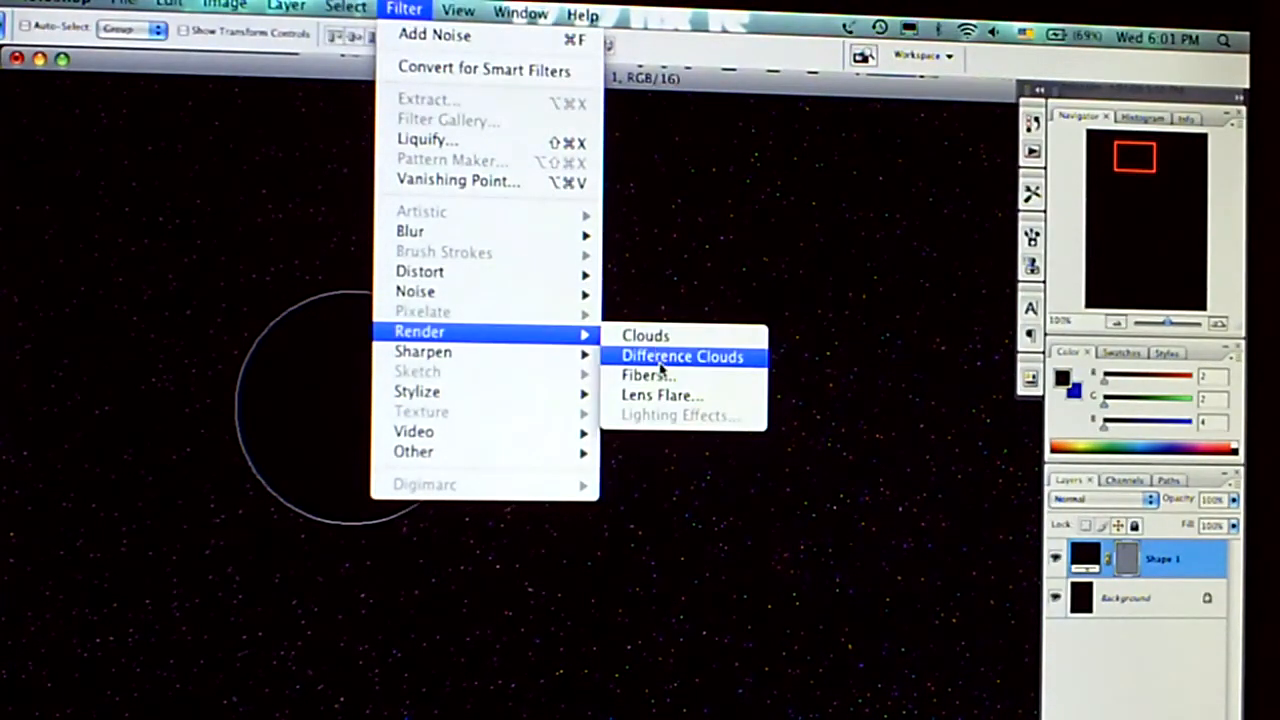
left_click(684, 356)
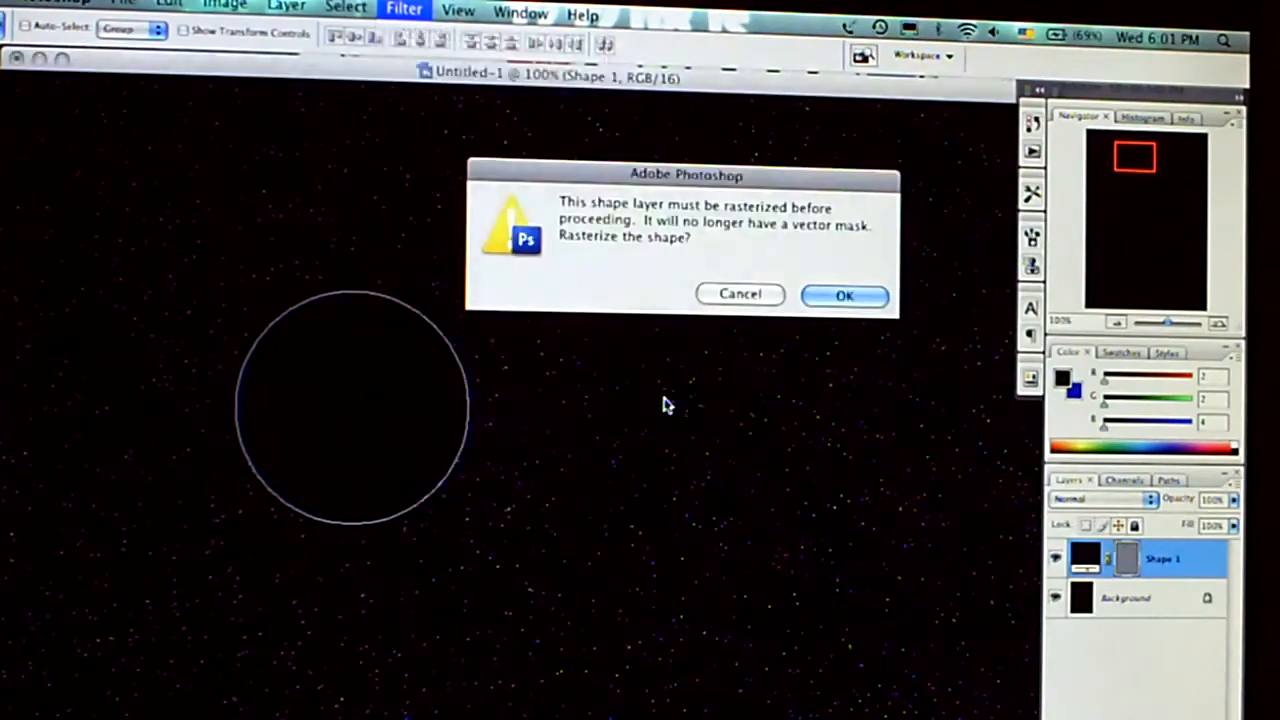
left_click(844, 294)
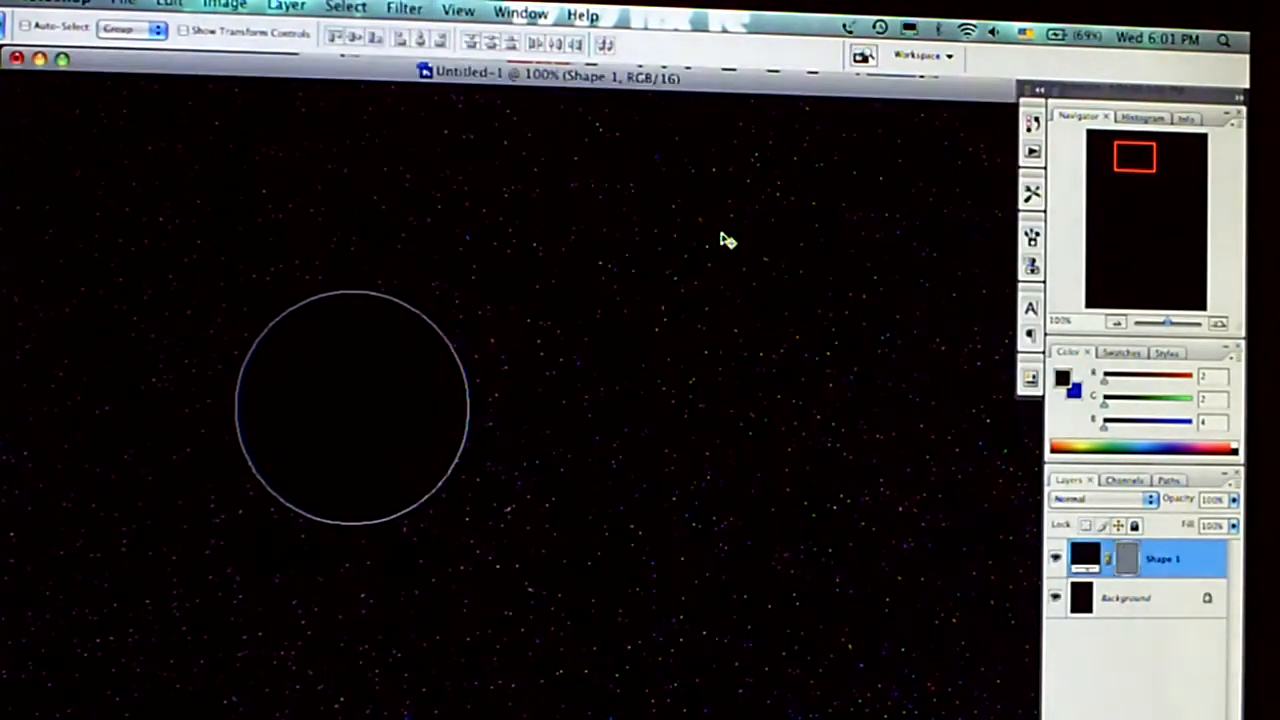
Step: Select the Background layer and bring up Filter > Render > Lens Flare
left_click(284, 8)
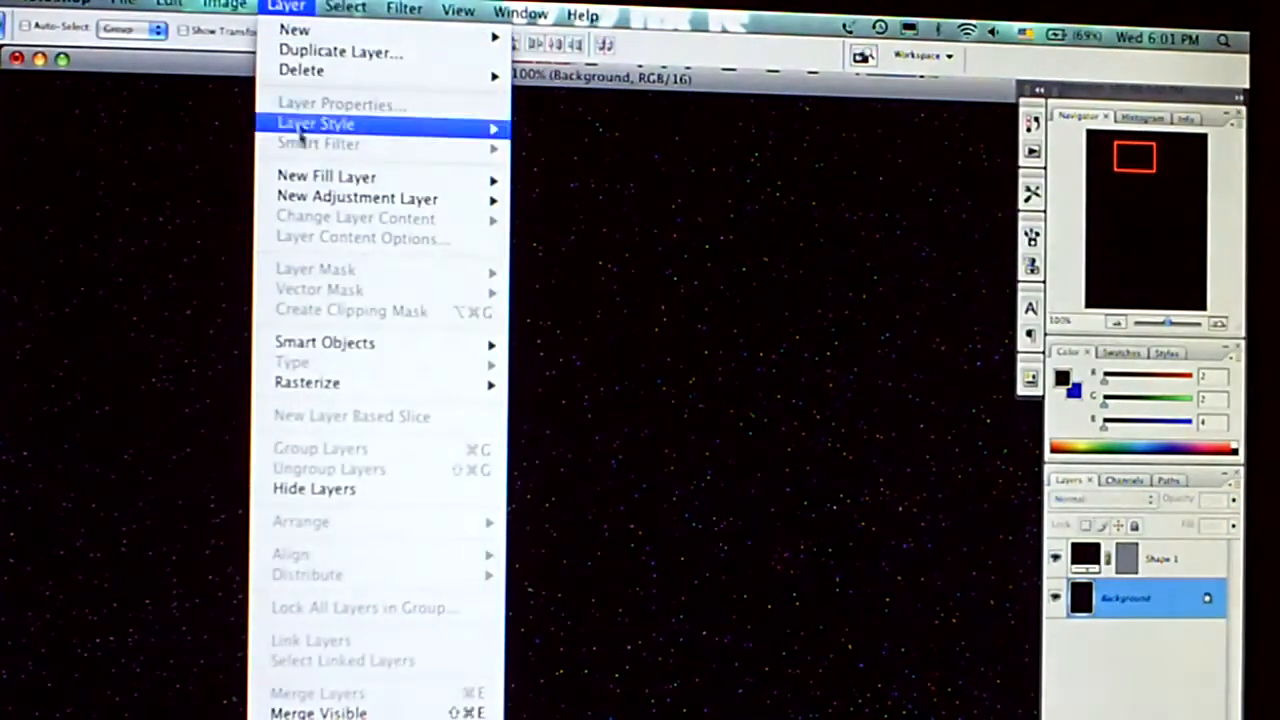
left_click(404, 12)
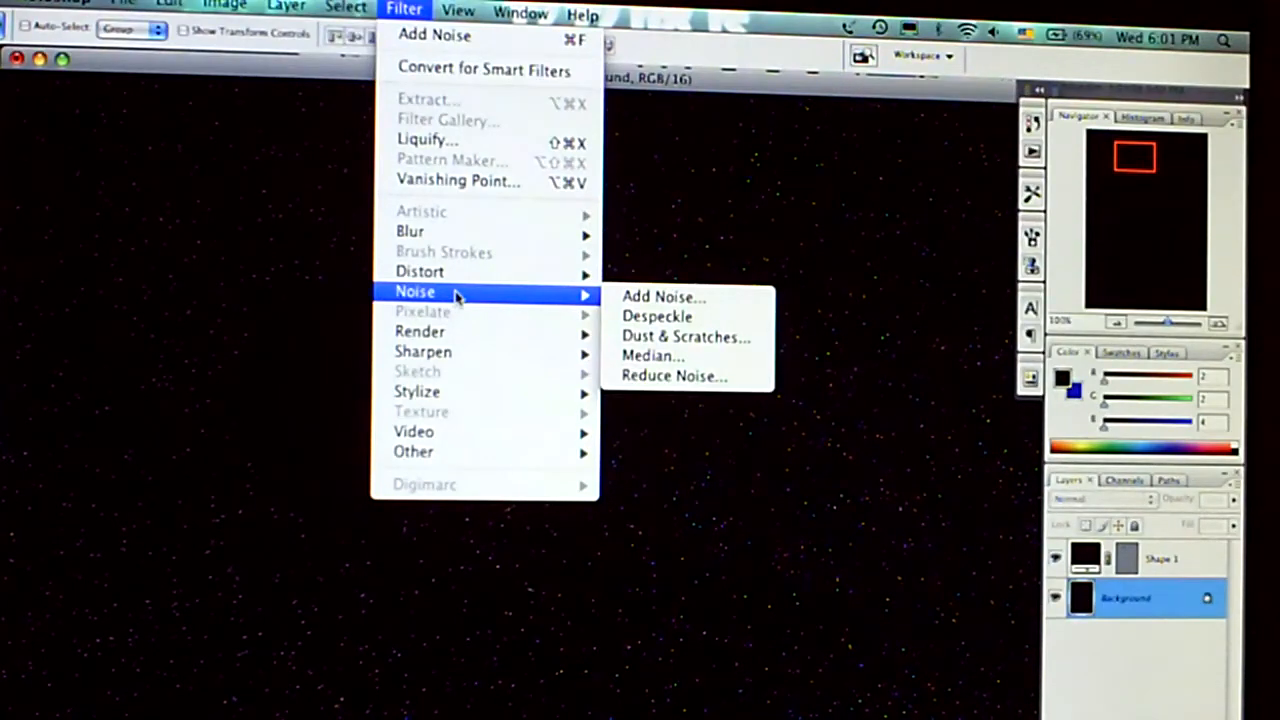
mouse_move(420, 332)
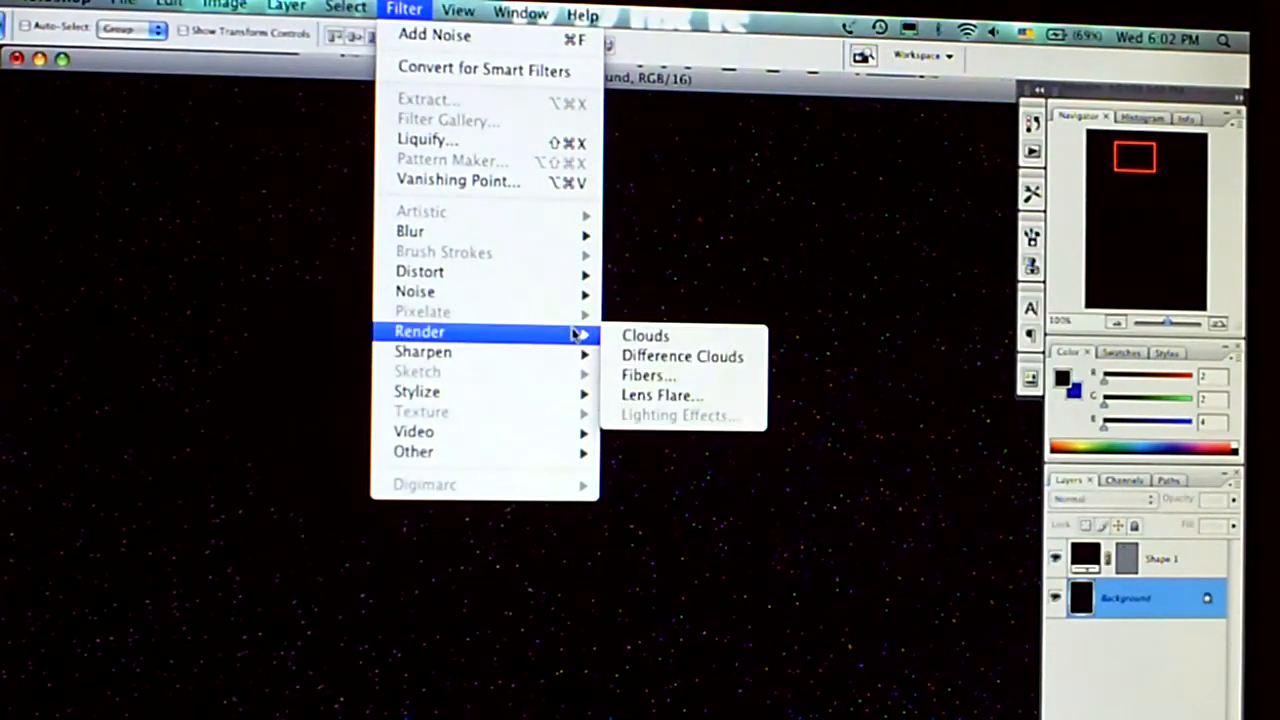
left_click(662, 396)
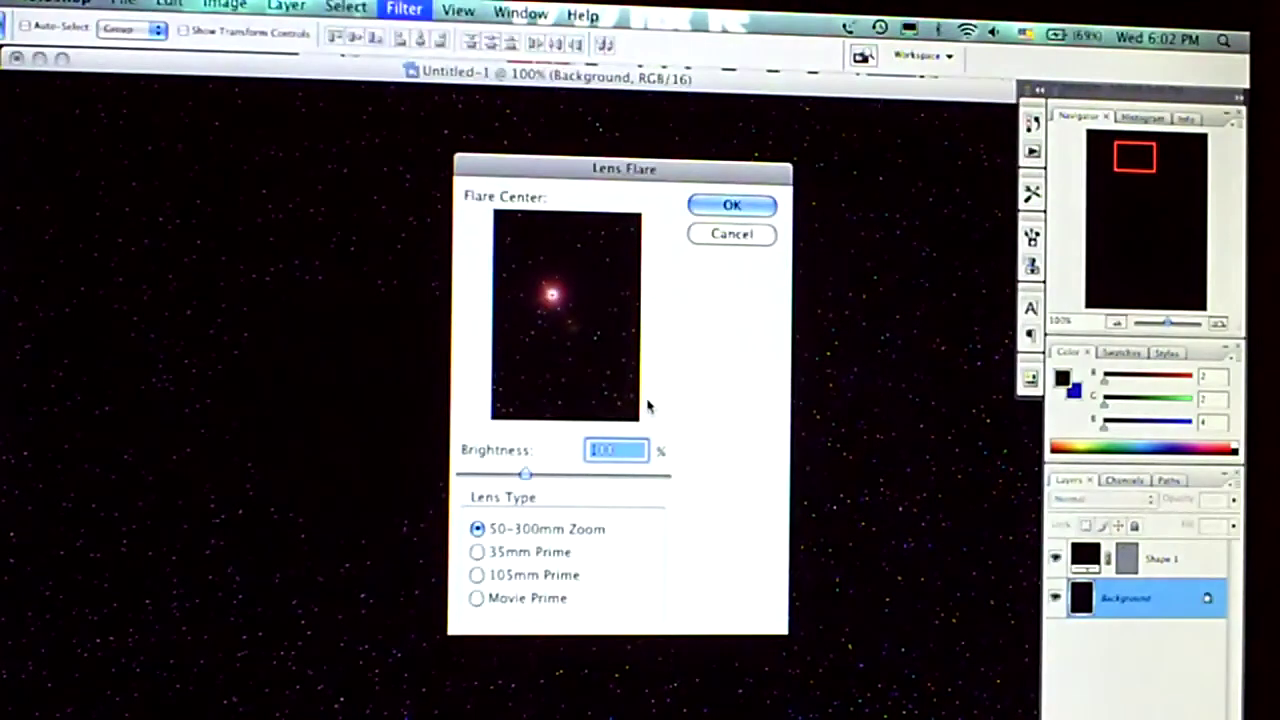
Step: Preview the lens types, settle on the bluish 105mm Prime flare and apply it
left_click(476, 598)
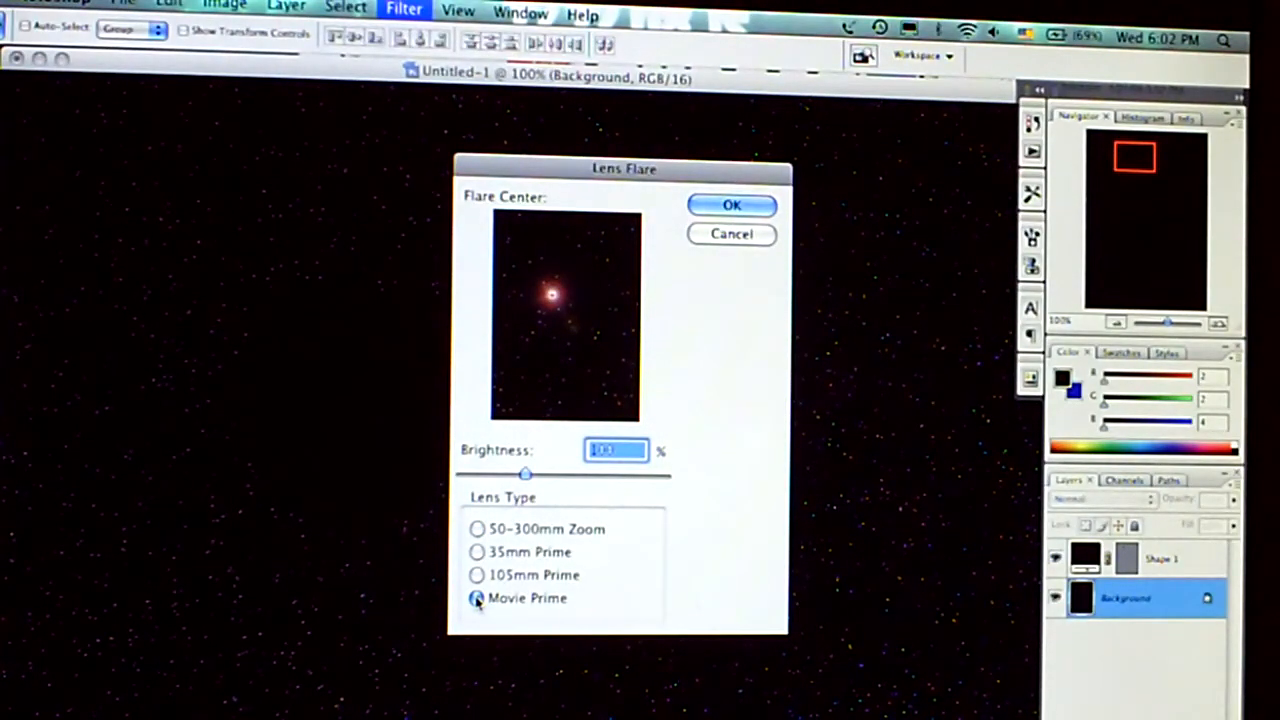
left_click(476, 576)
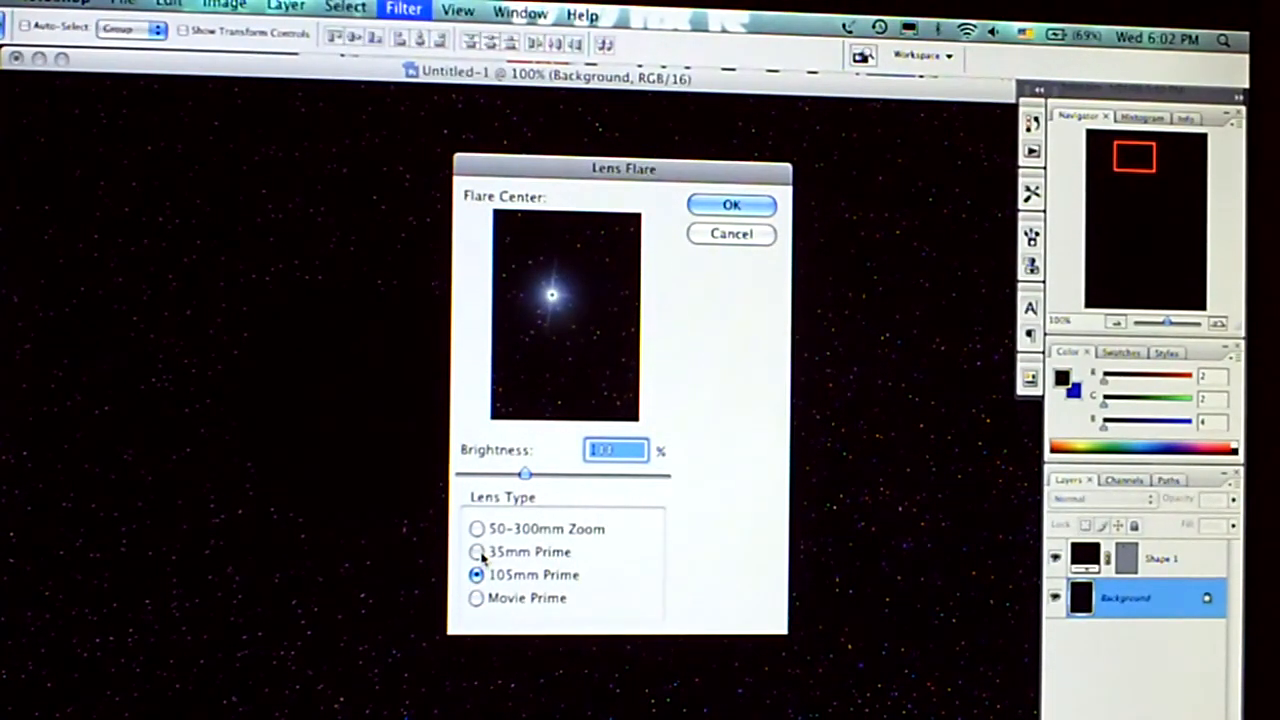
left_click(476, 552)
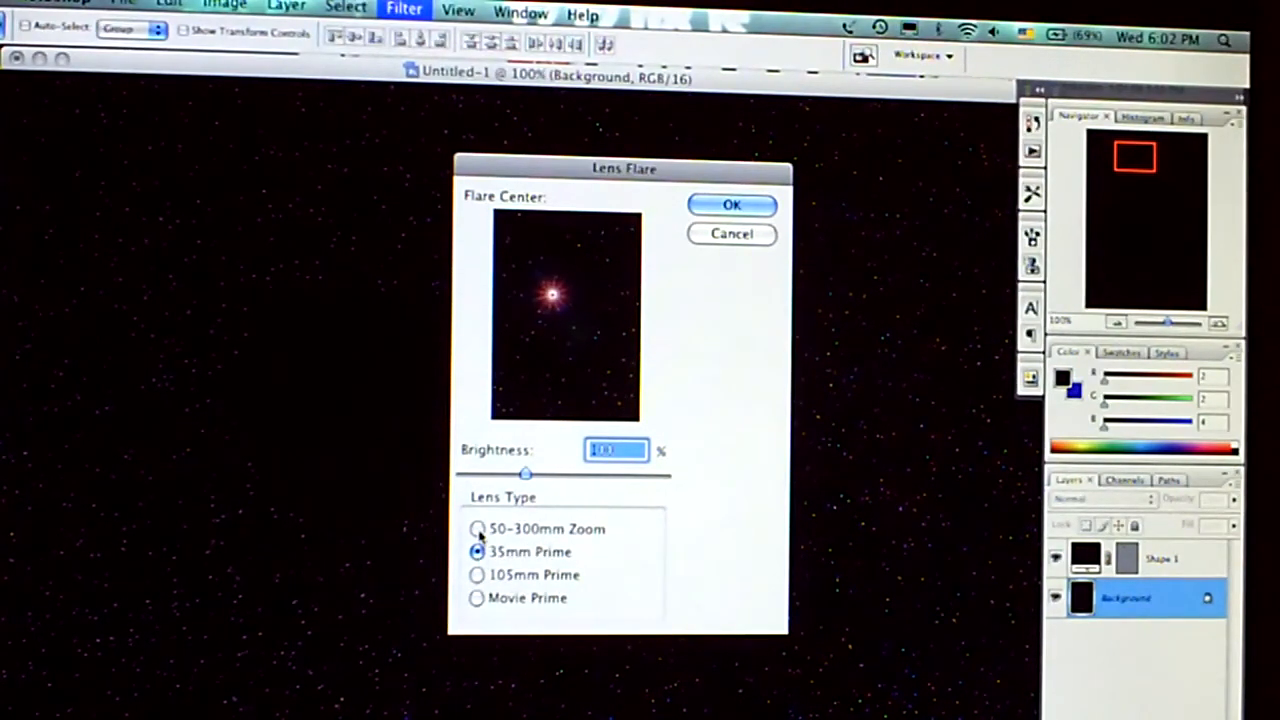
left_click(476, 528)
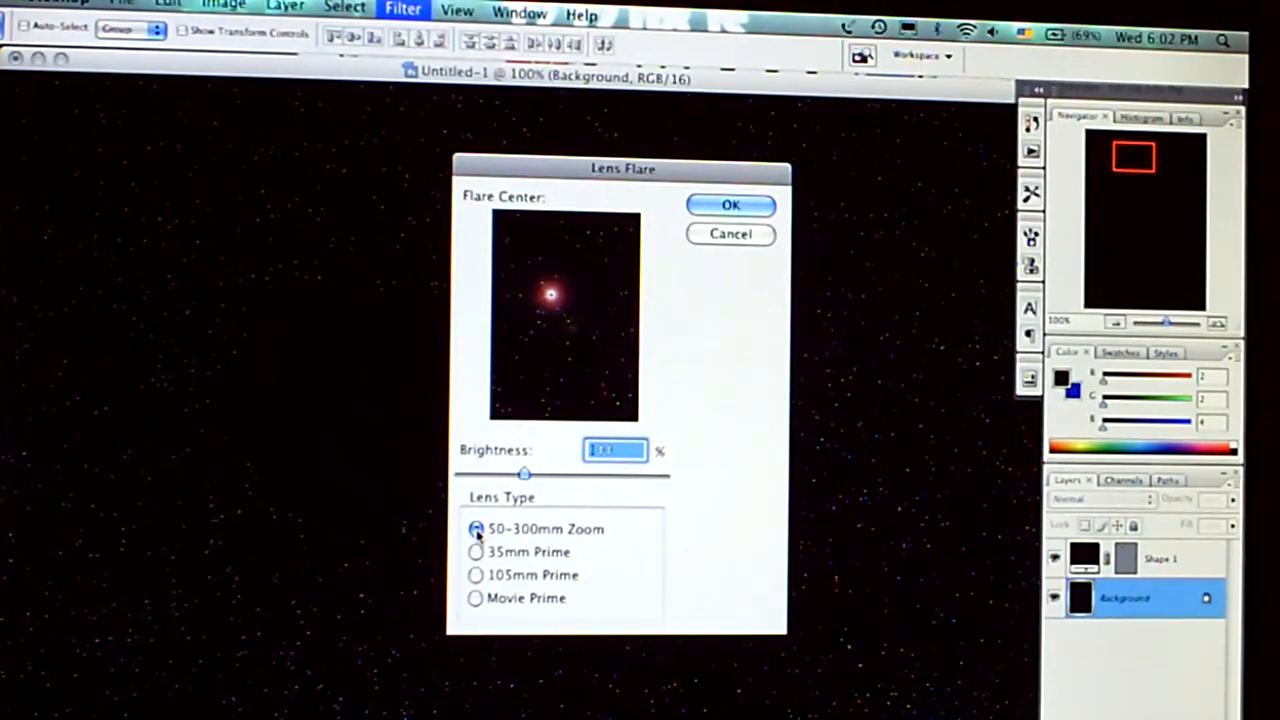
left_click(476, 576)
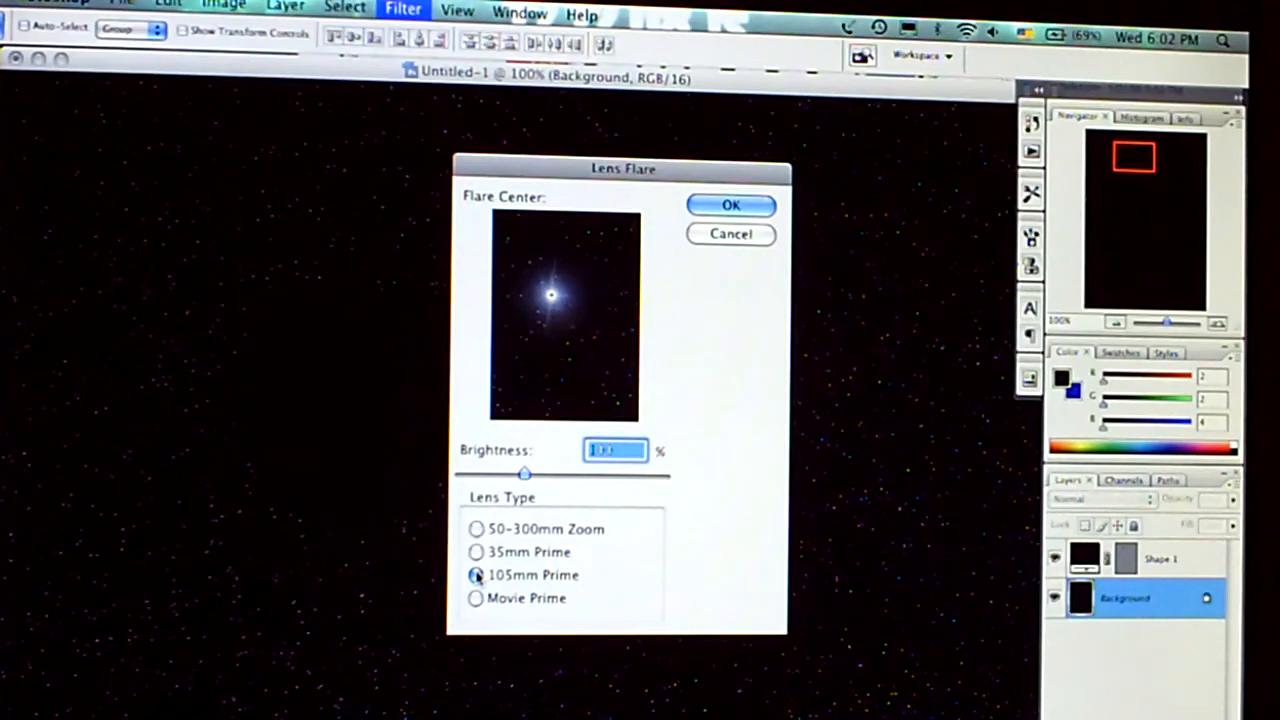
left_click(732, 204)
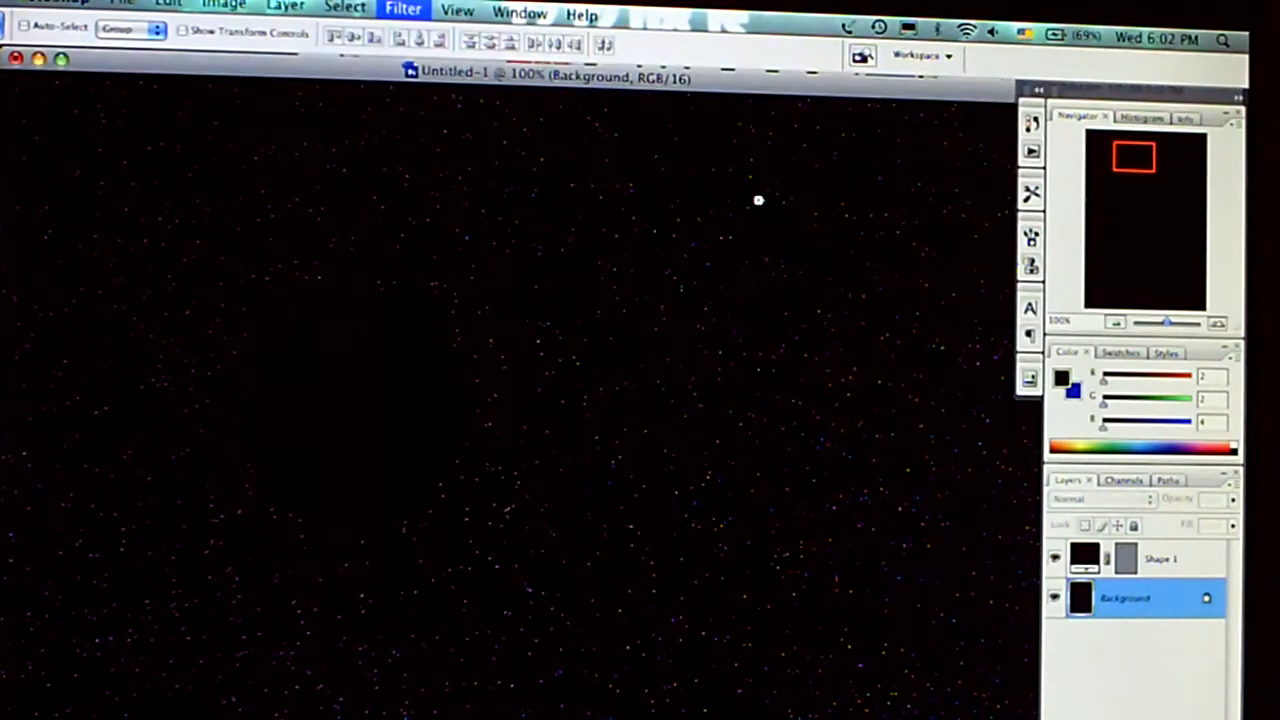